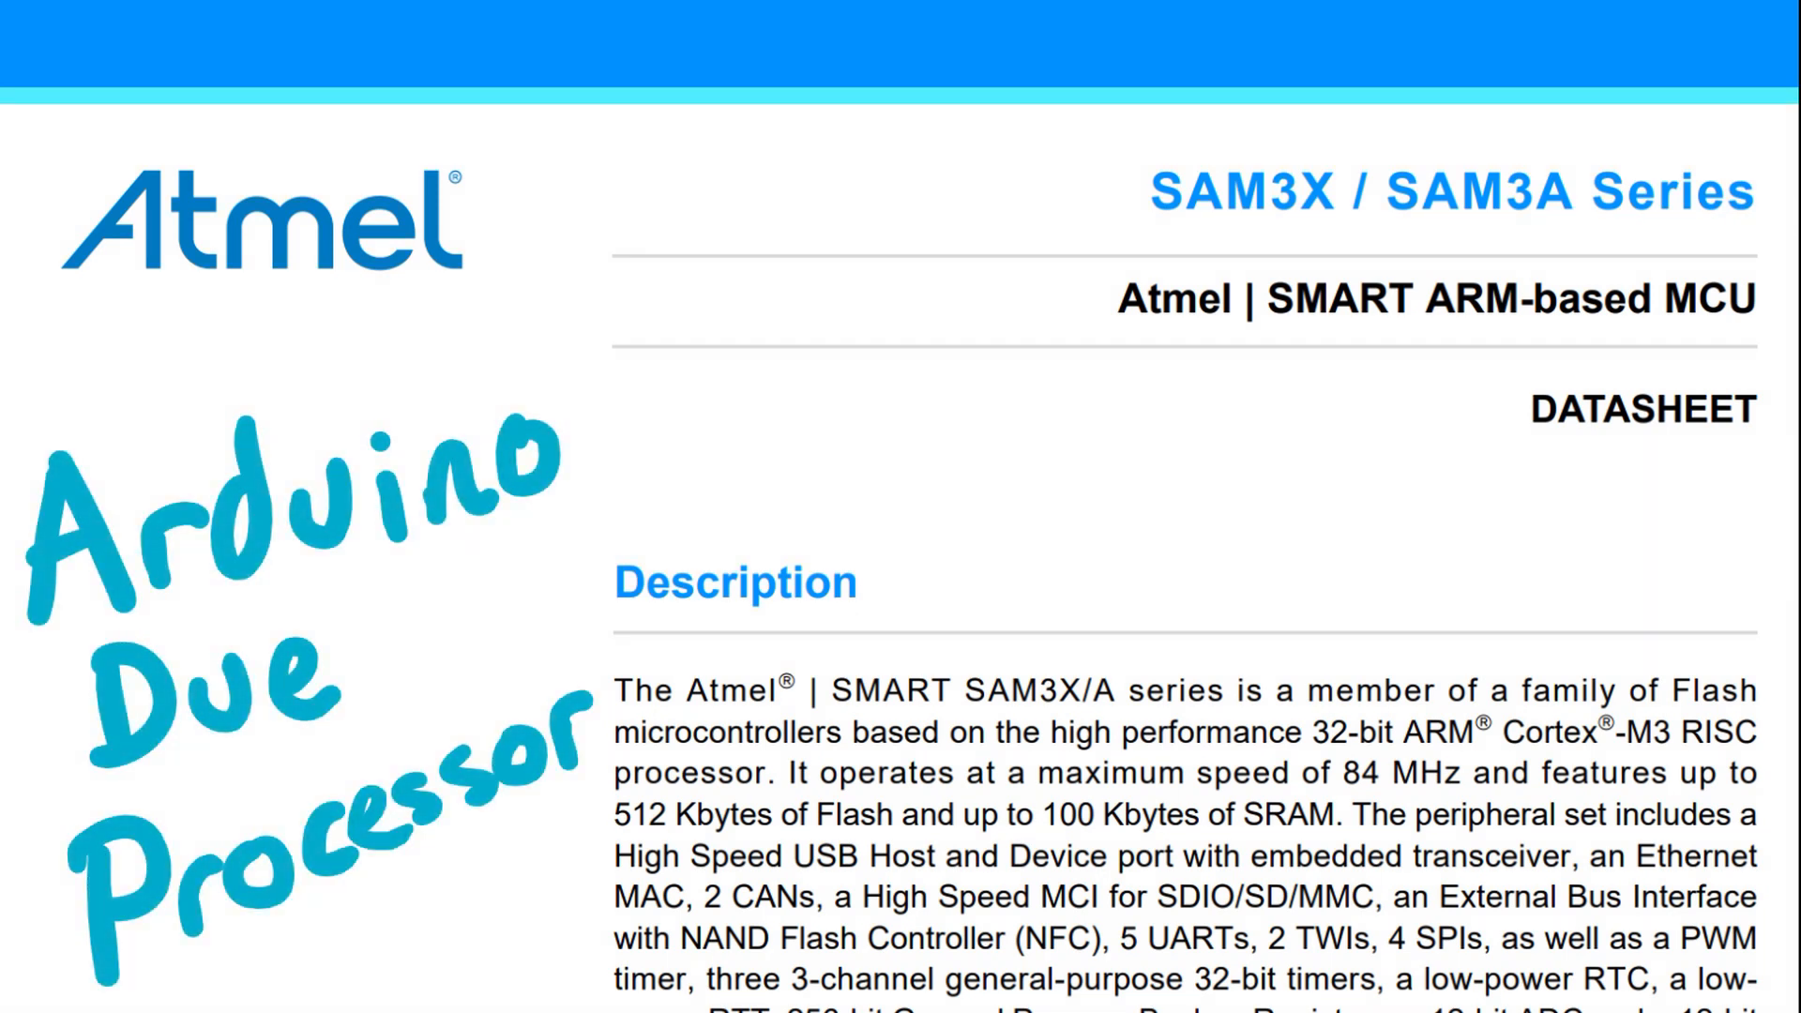
Step: Scroll the datasheet down to the SAM3X cover page before labelling it Arduino Due Processor
{"action": "scroll", "scroll_direction": "down", "scroll_amount": 3}
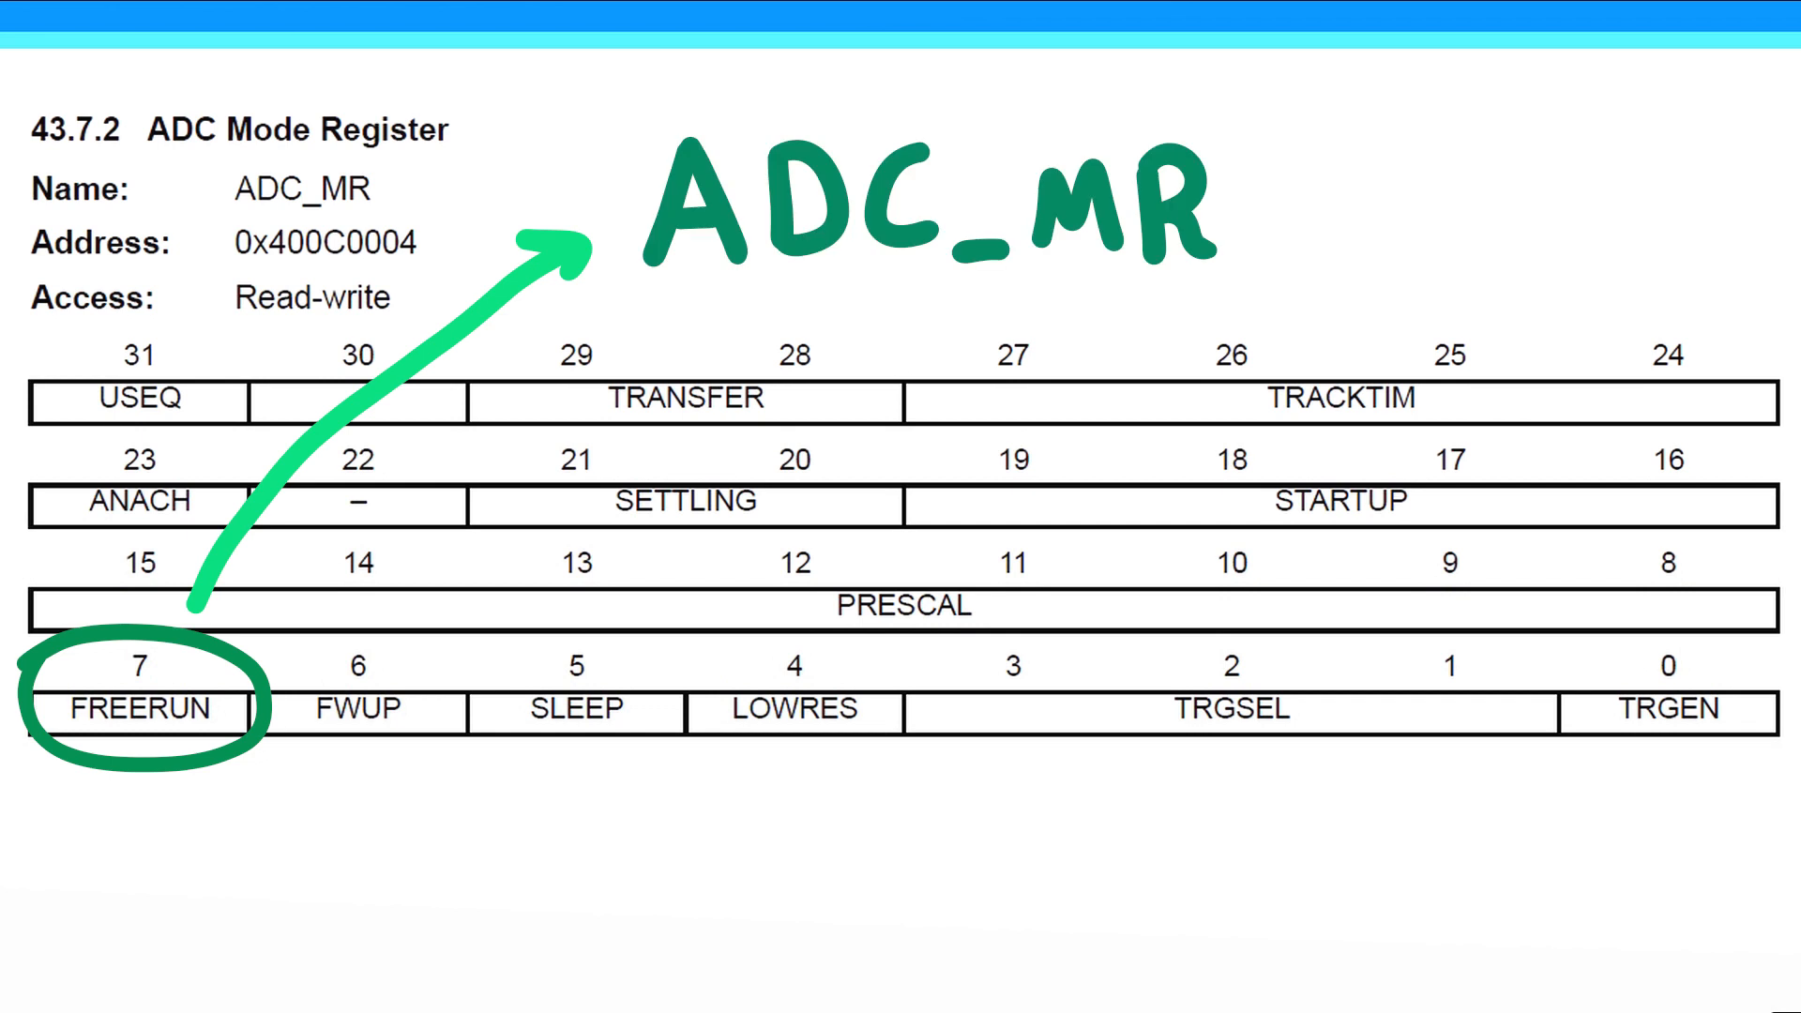
Step: Write the value = 0X80 beside ADC_MR for the circled FREERUN bit 7
{"action": "type", "text": "= 0X80"}
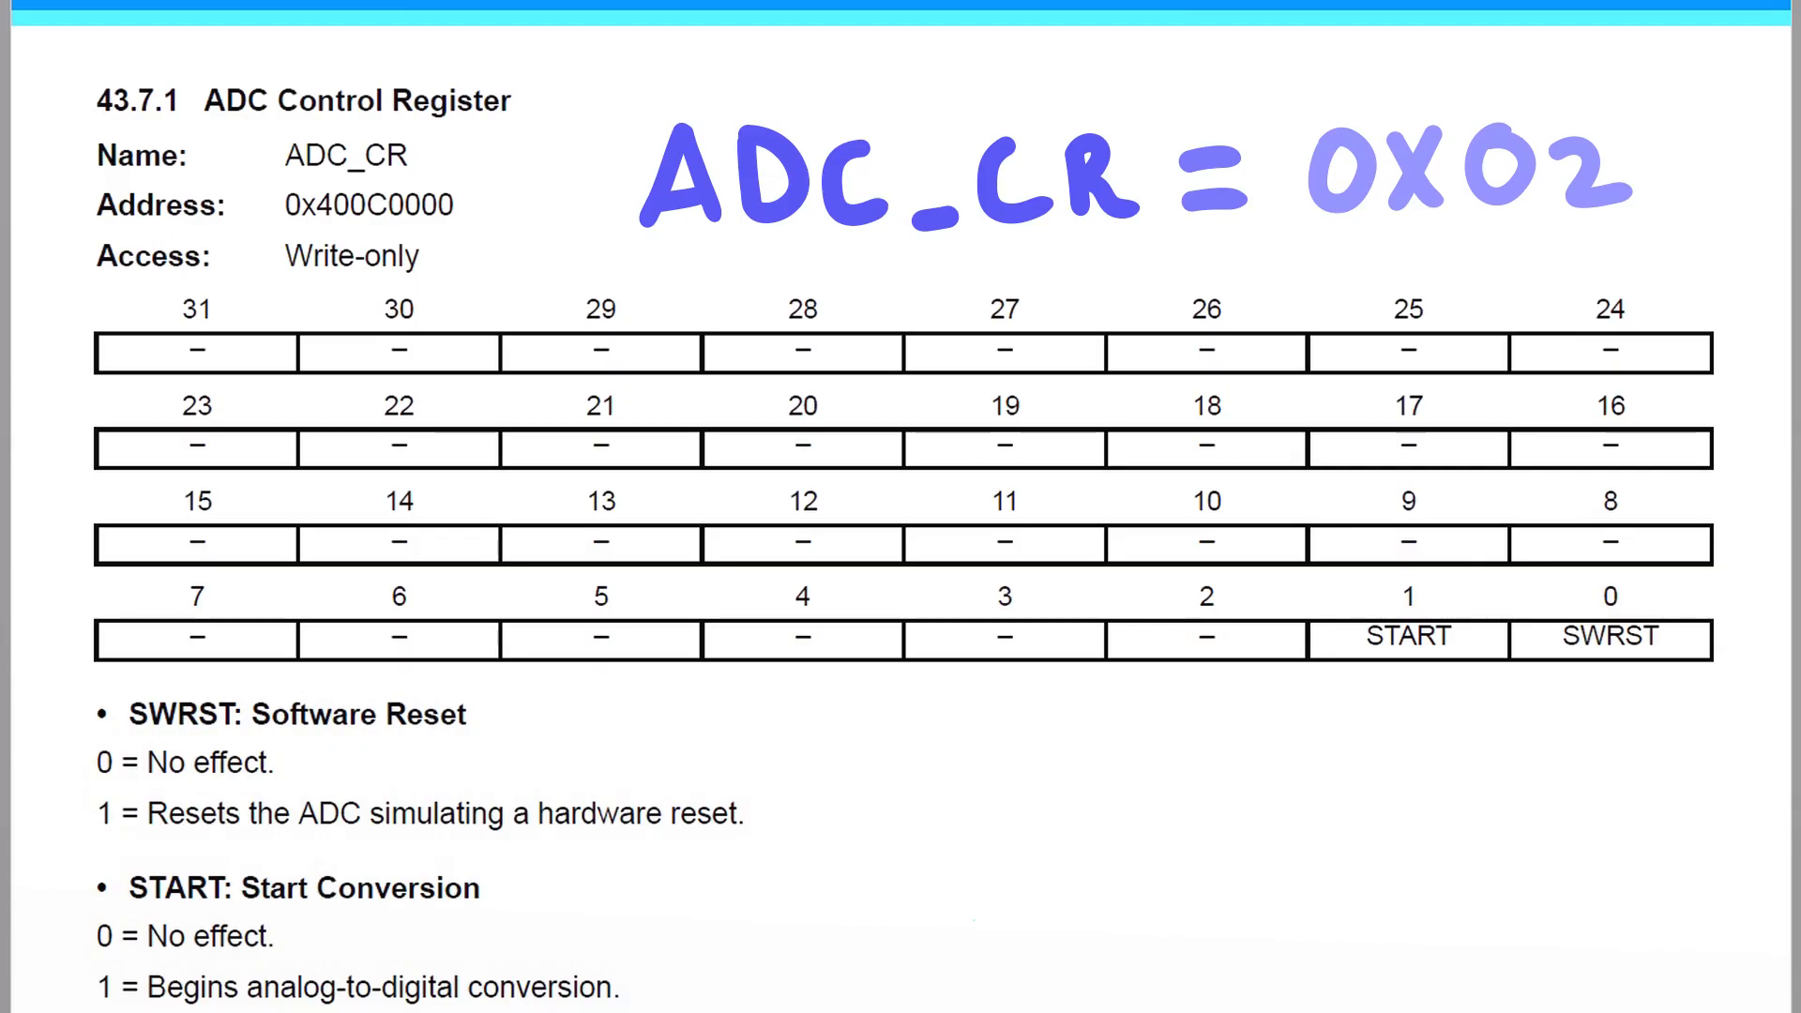
Step: Write 1 under START and 0 under SWRST and link them to ADC_CR = 0X02
{"action": "left_click_drag", "start_coordinate": [1699, 206], "coordinate": [1527, 805]}
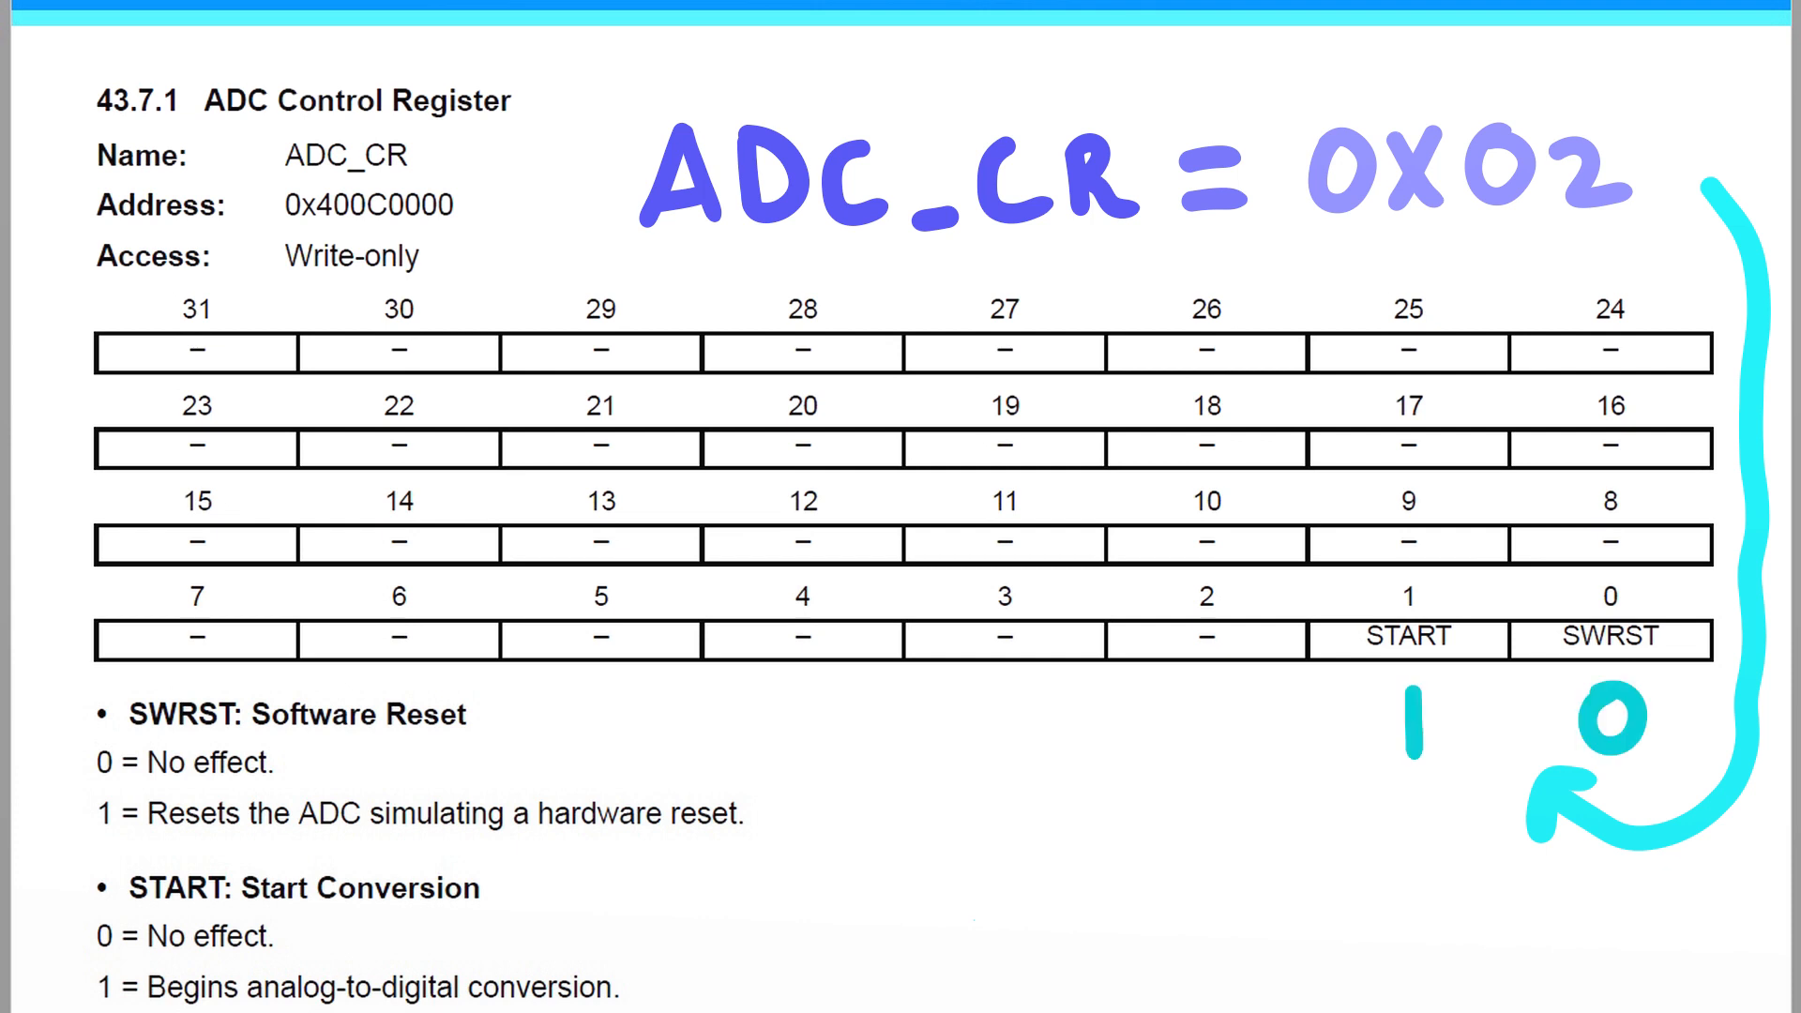
{"action": "left_click_drag", "start_coordinate": [1332, 799], "coordinate": [655, 981]}
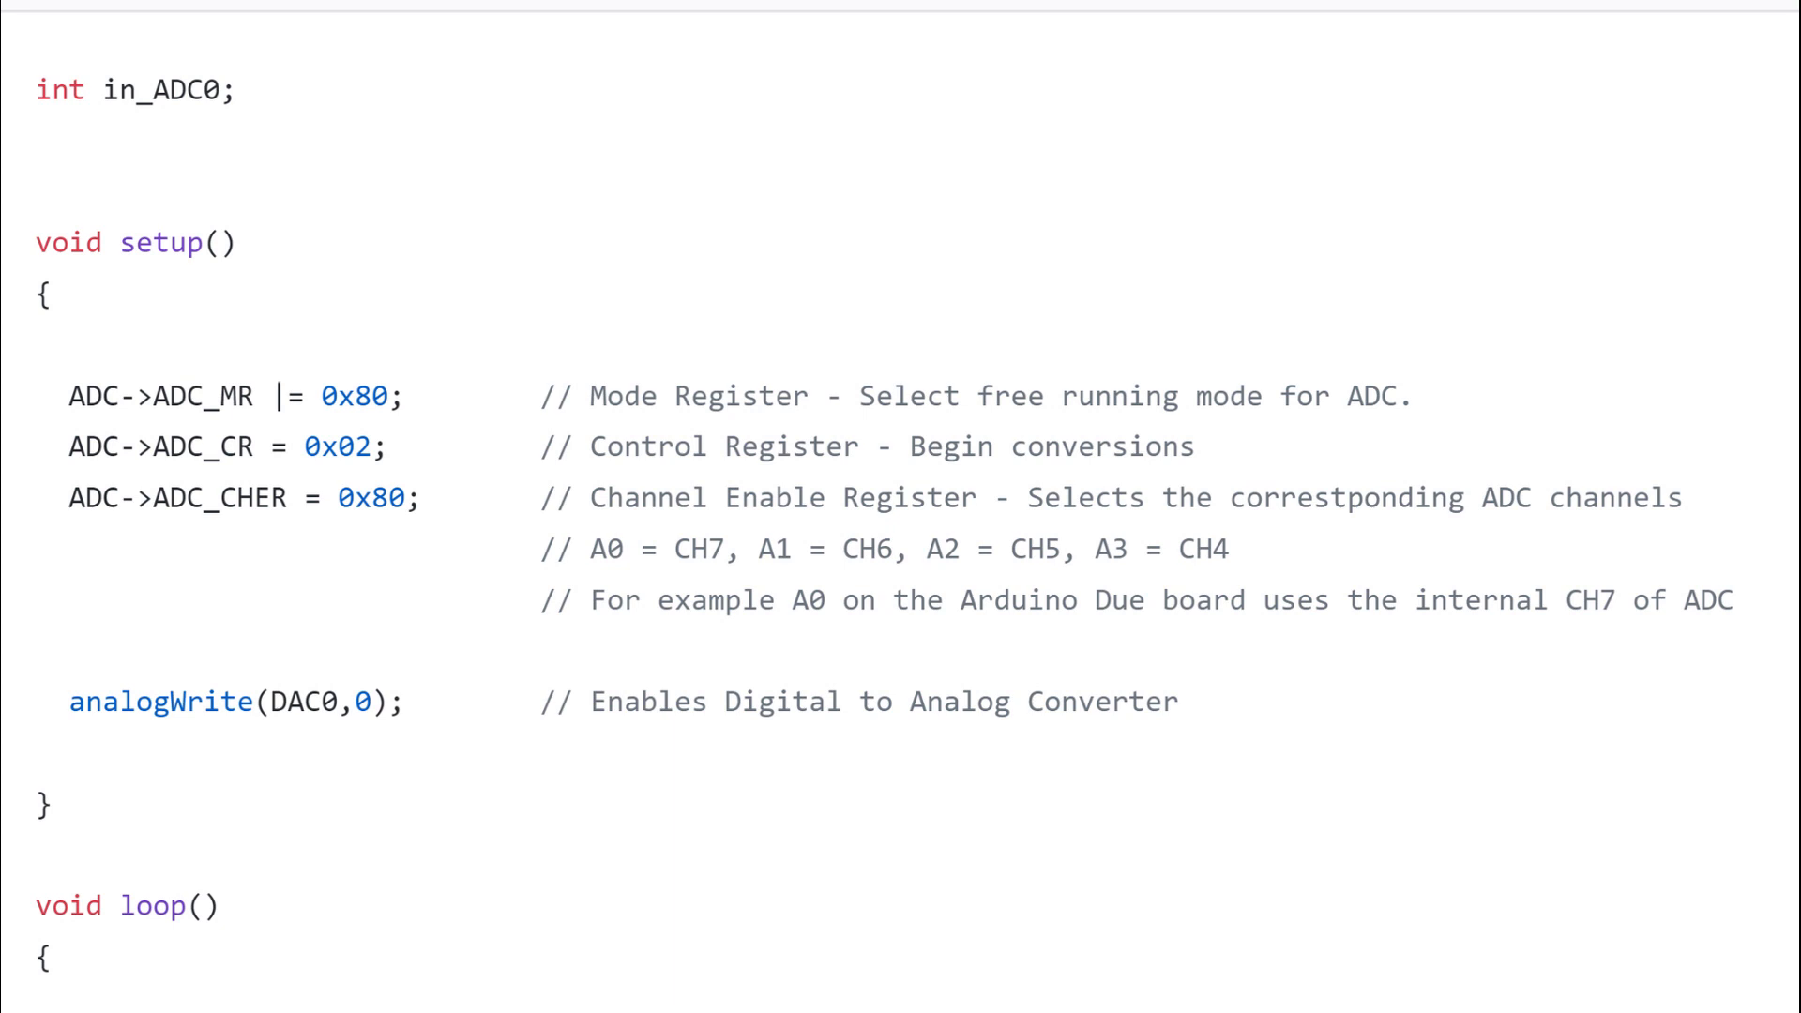
Step: Draw an arrow to the ADC_CHER = 0x80 line, then undo the stroke
{"action": "left_click_drag", "start_coordinate": [504, 264], "coordinate": [437, 505]}
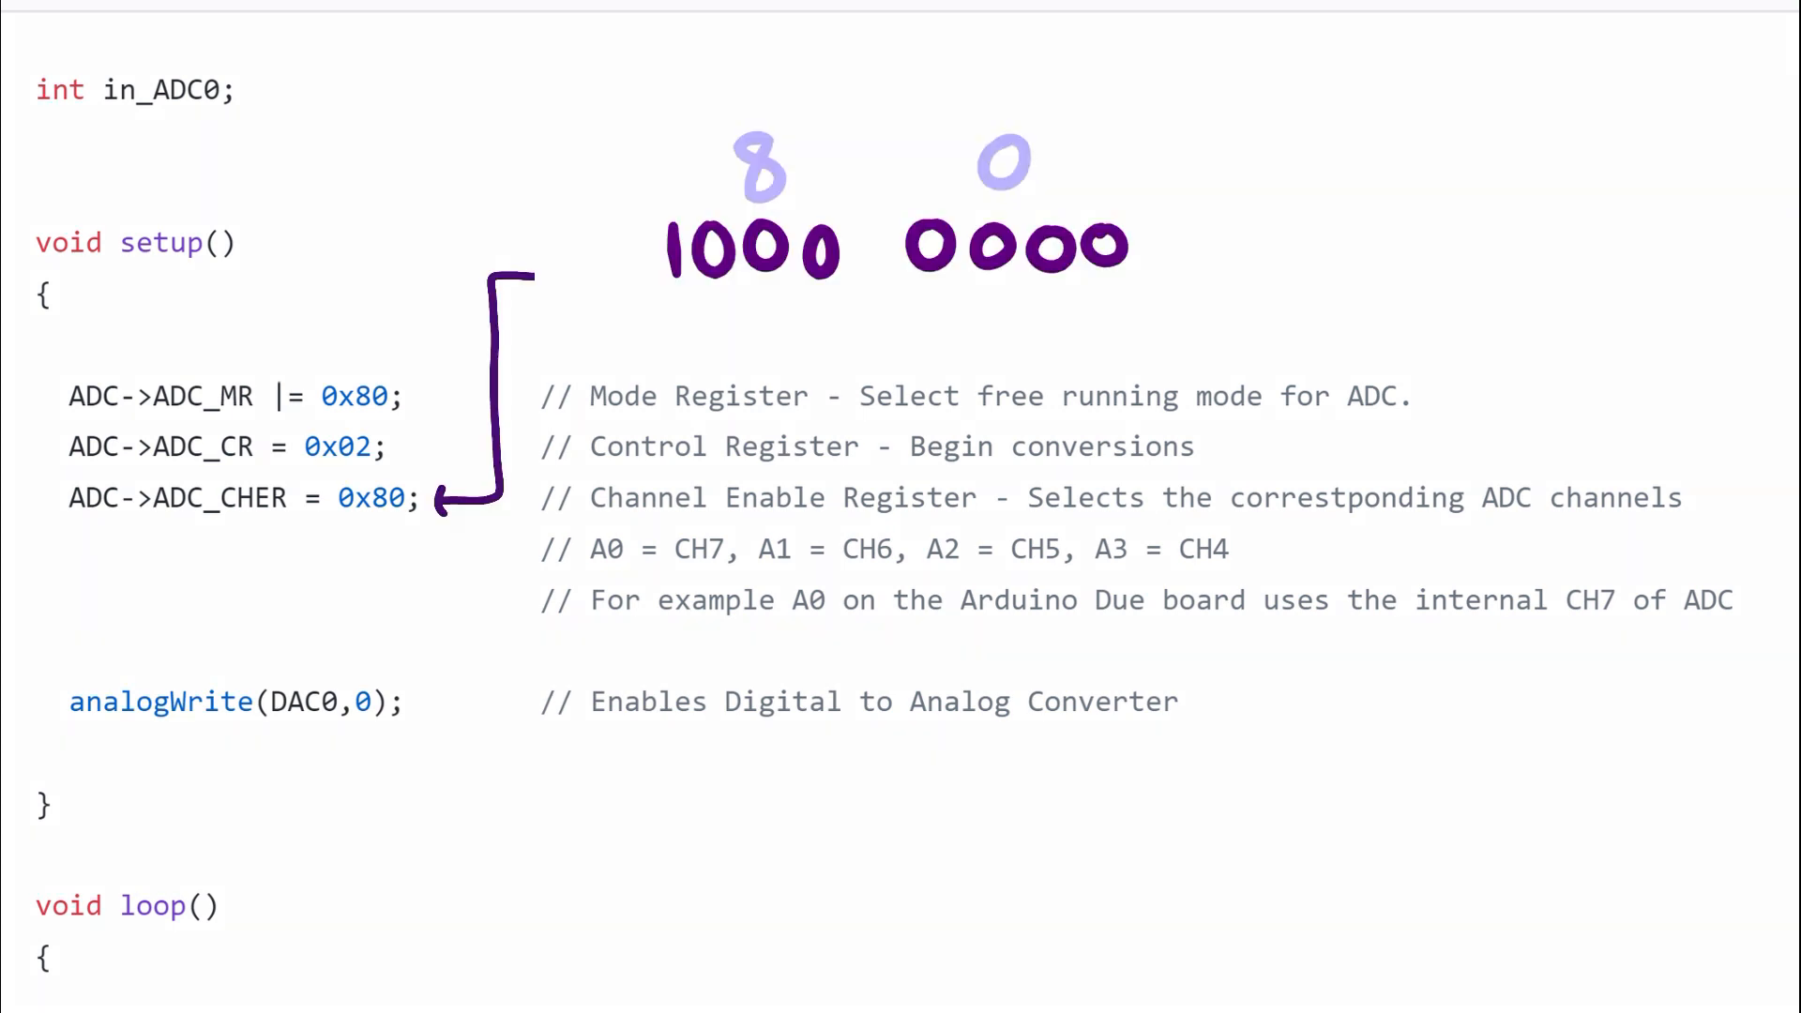
{"action": "key", "text": "ctrl+z"}
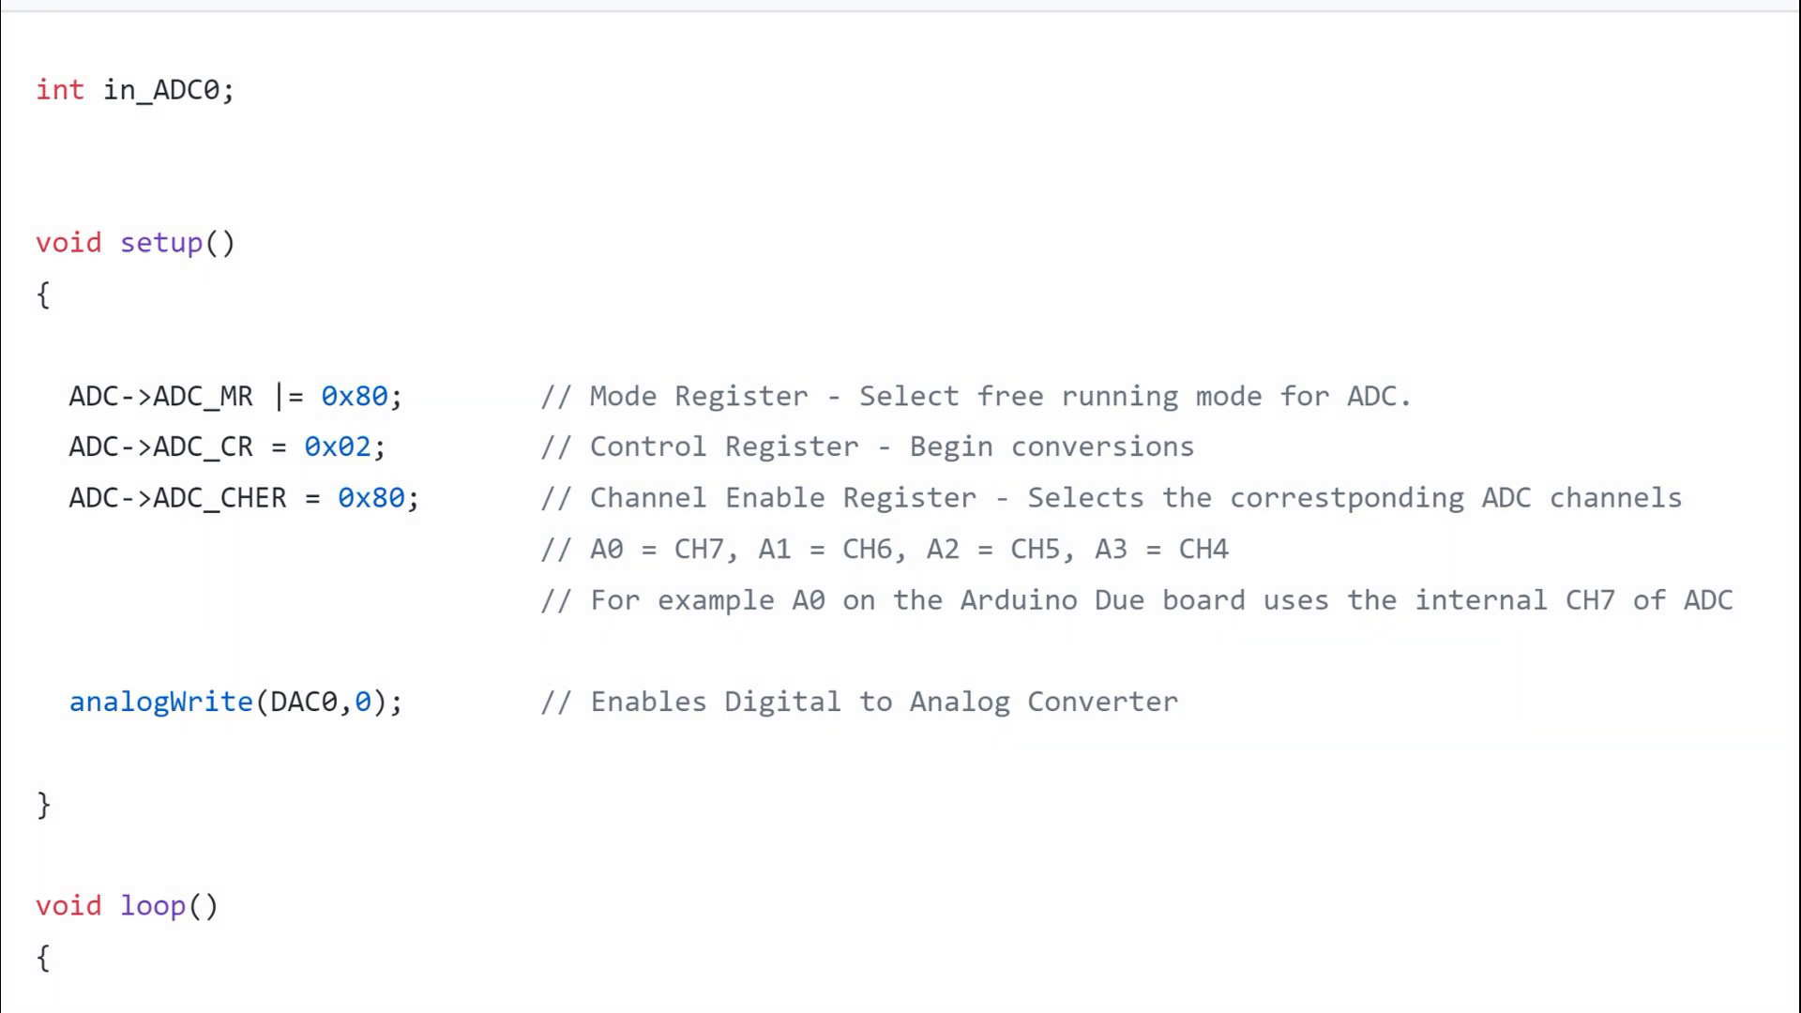
{"action": "scroll", "scroll_direction": "down", "scroll_amount": 3}
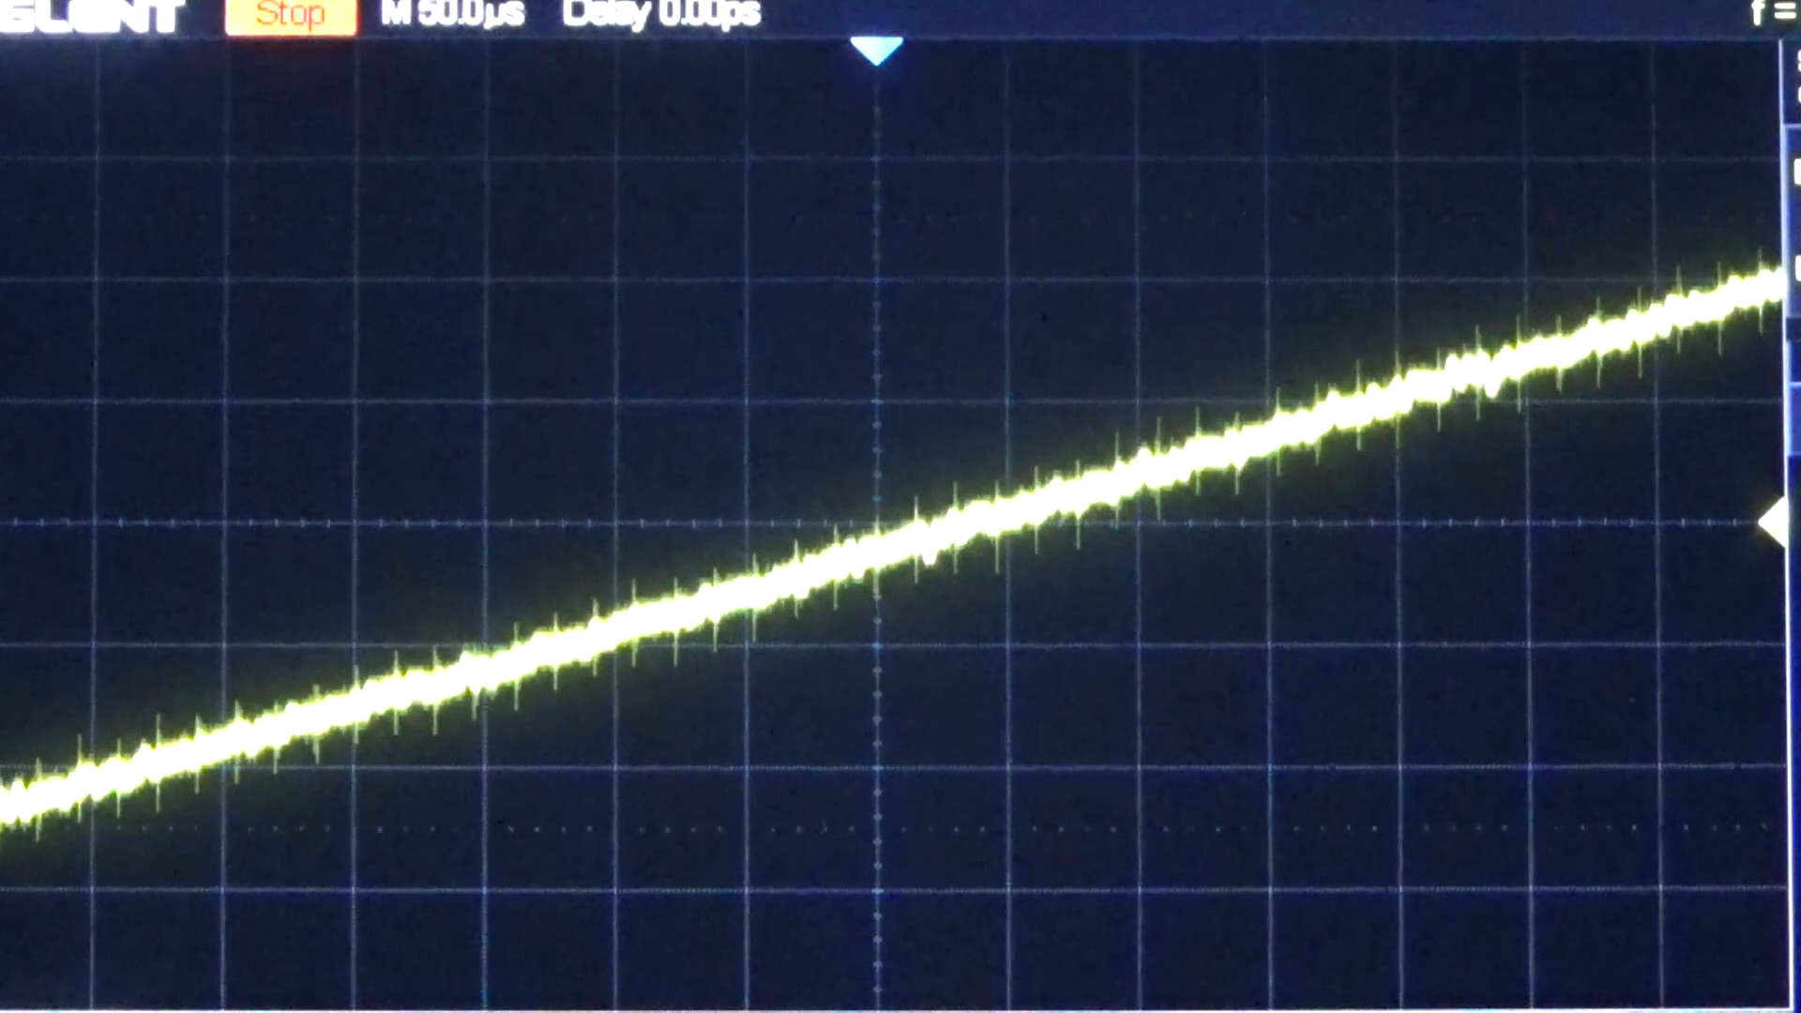
Step: Resume acquisition with Run/Stop so the rising and falling ramps overlay
{"action": "left_click", "coordinate": [297, 15]}
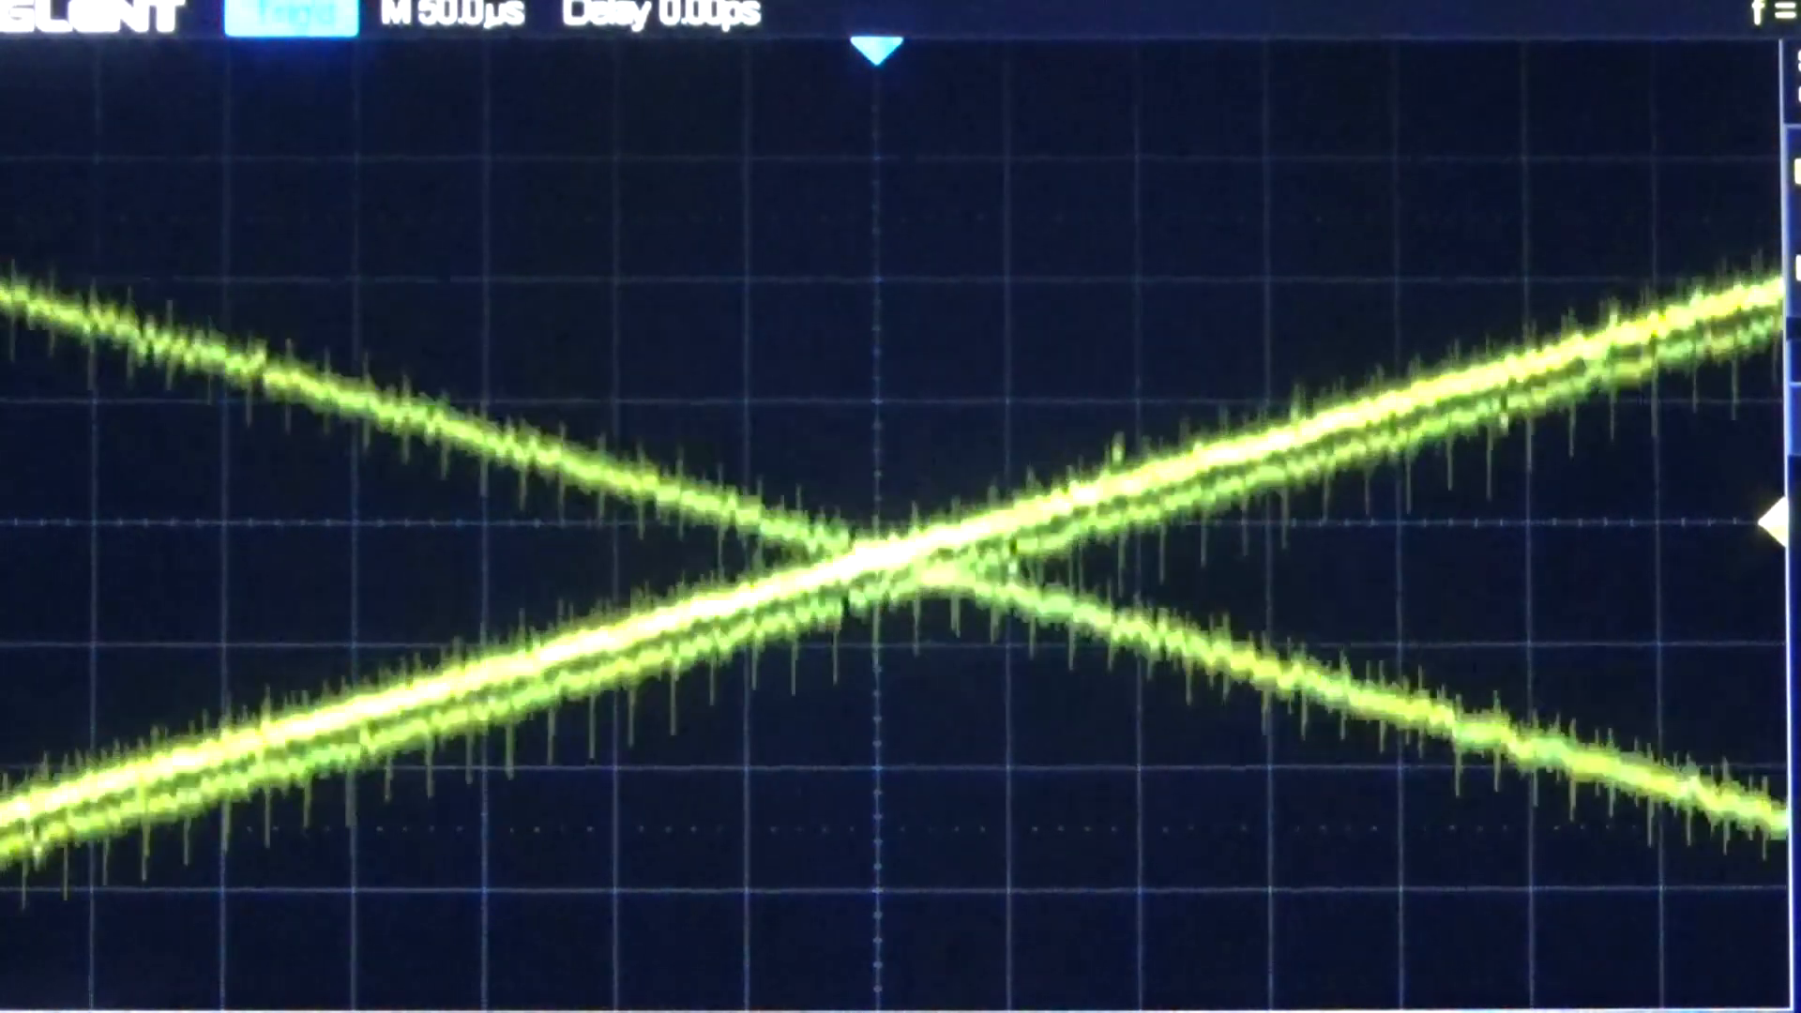